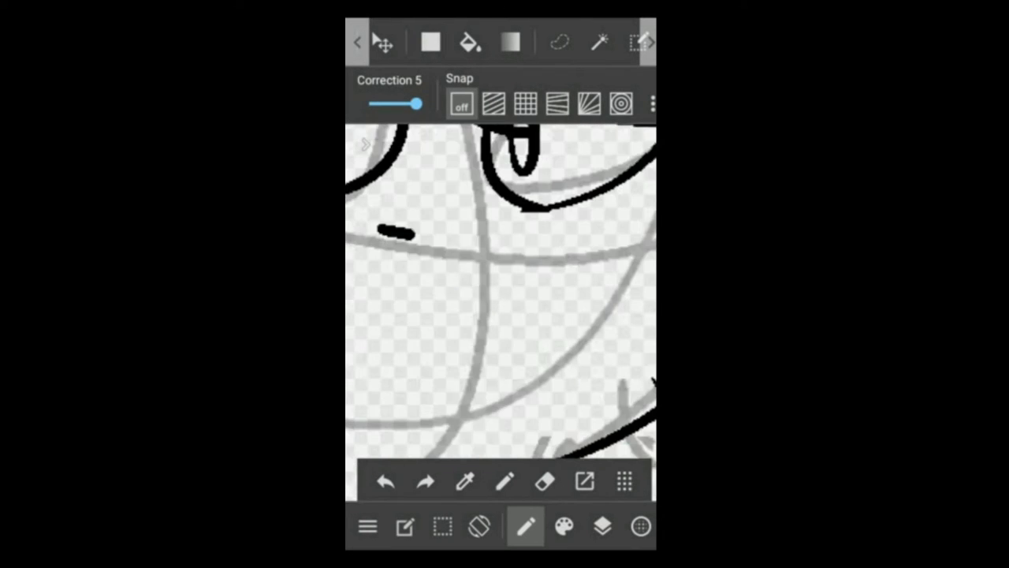
# - Trace black line art over the grey sketch for the cat's head, face, collar and tag
pyautogui.click(602, 526)
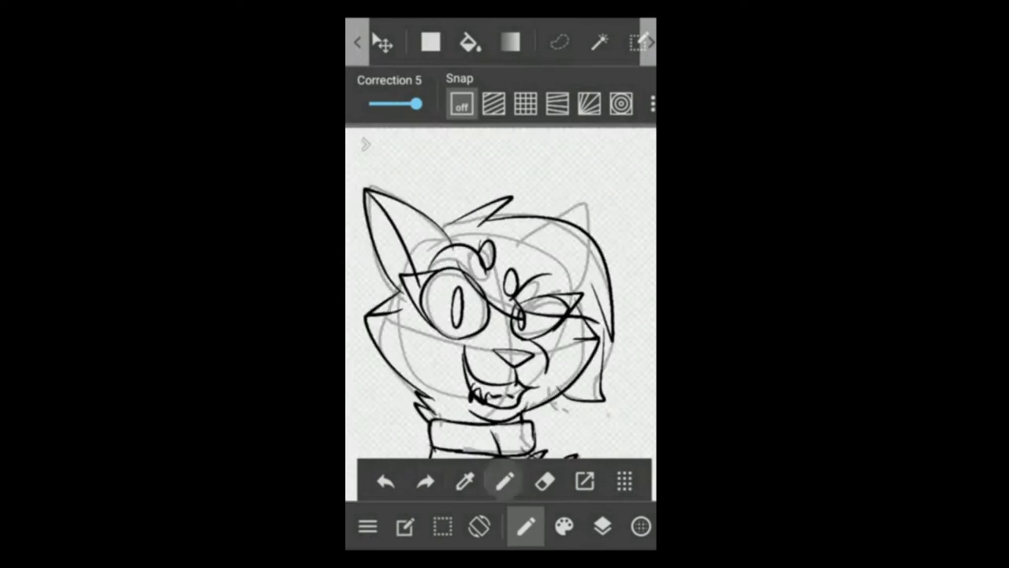
pyautogui.click(602, 526)
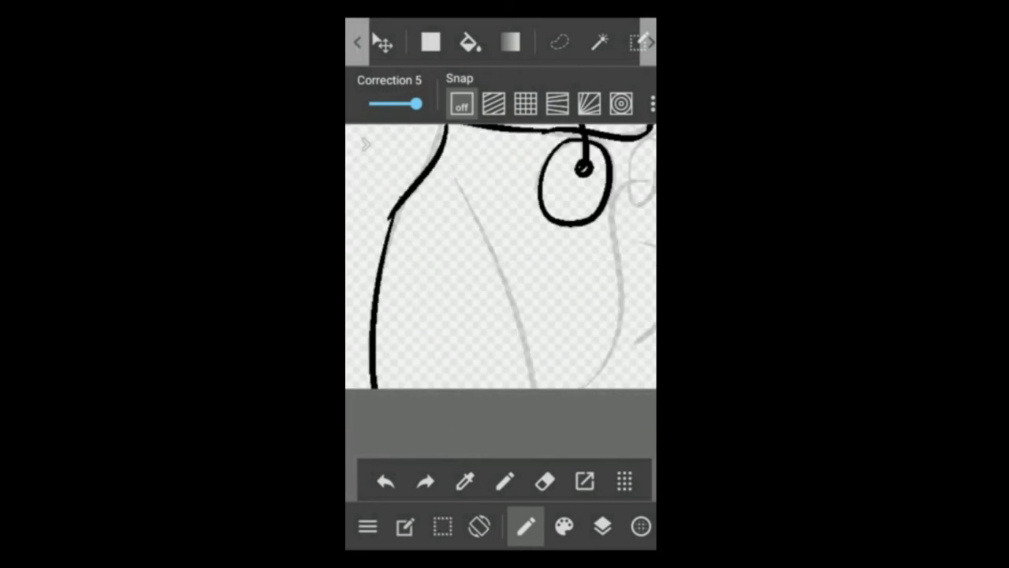
# - Block in flat red, yellow, purple and blue areas under the cat's black lines
pyautogui.click(385, 481)
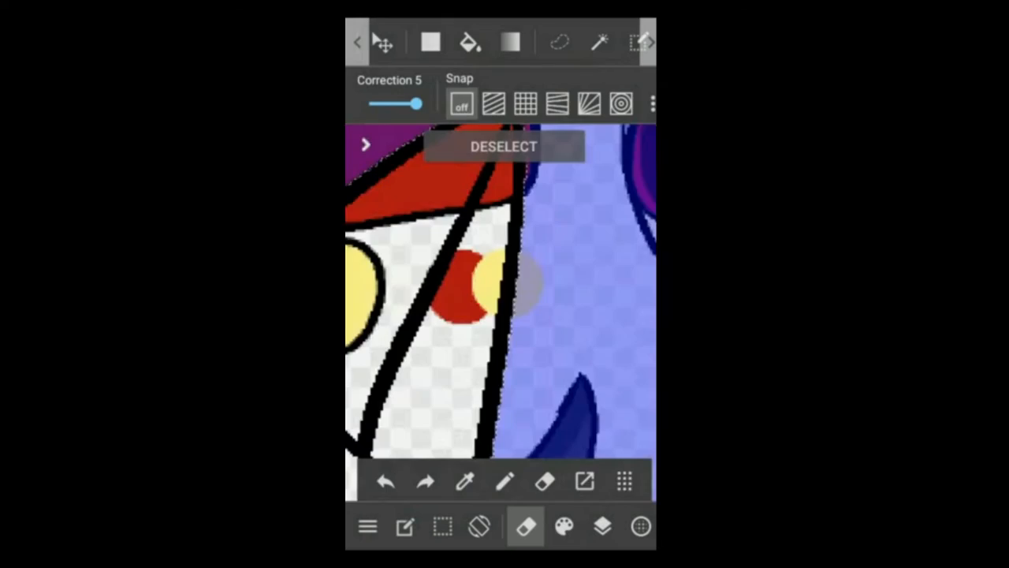
# - Fill the fur grey with darker grey paw shading, the collar red and the tag yellow
pyautogui.click(469, 42)
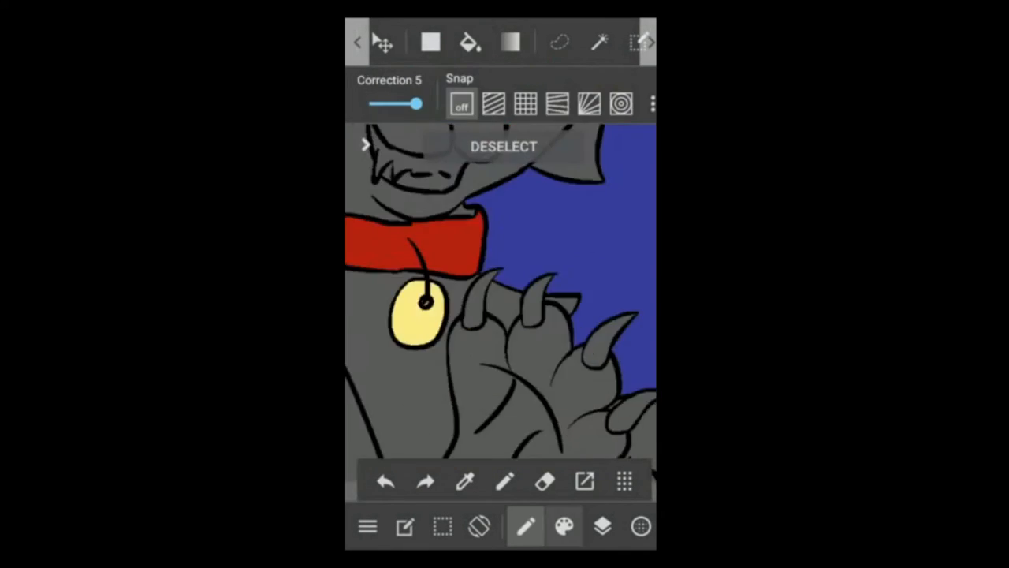
pyautogui.click(564, 526)
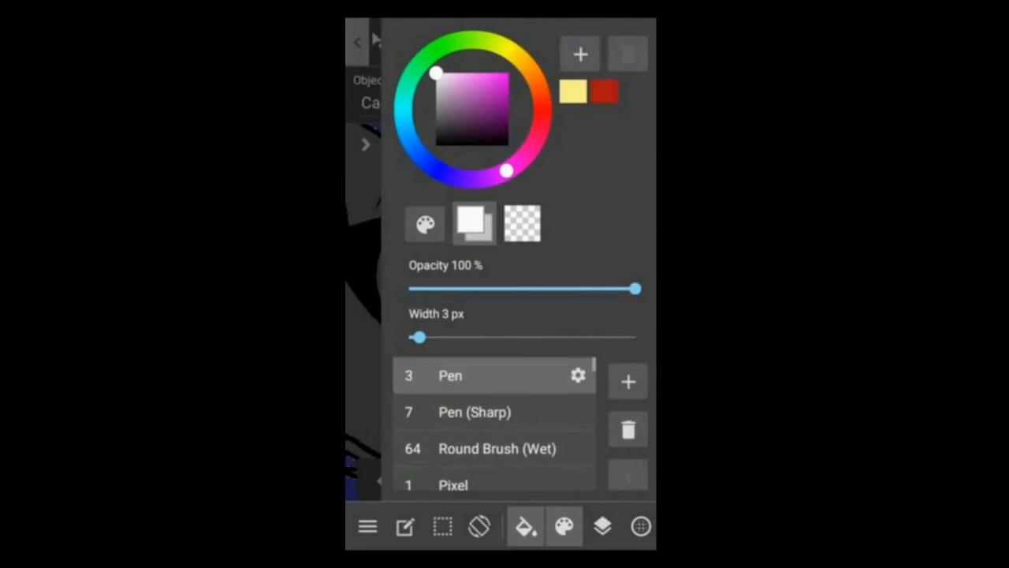
pyautogui.click(602, 526)
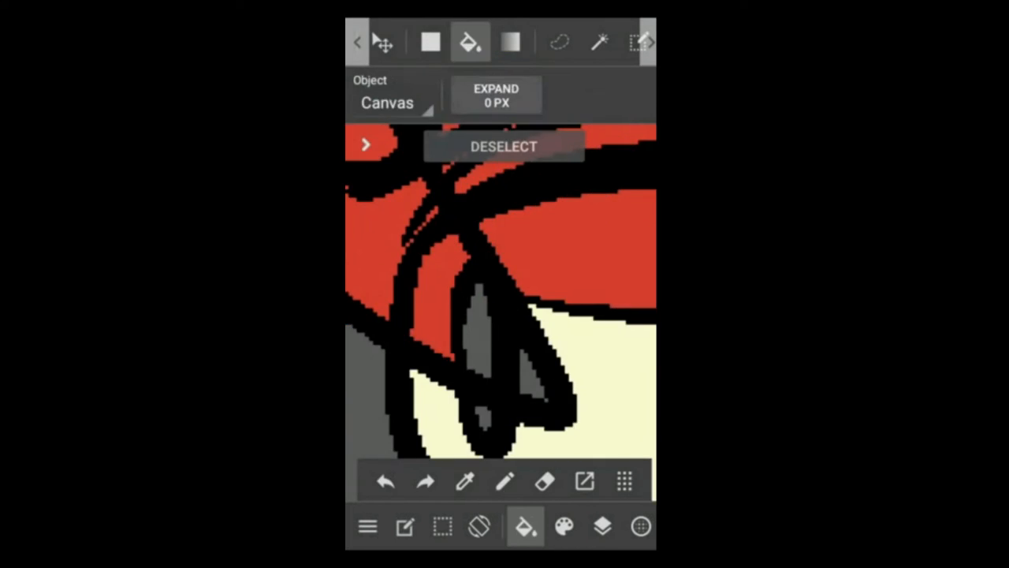
pyautogui.click(564, 526)
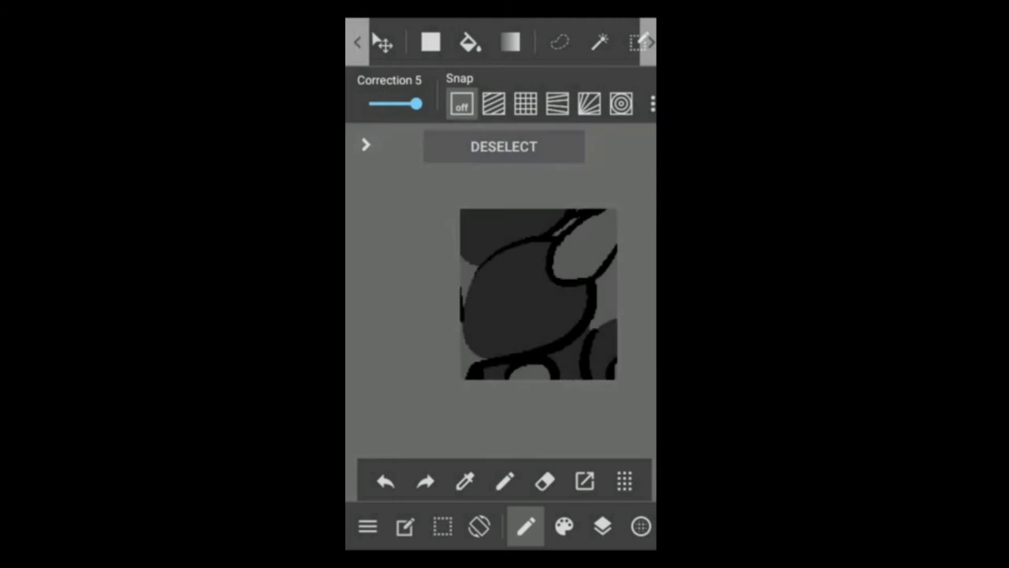
pyautogui.click(525, 526)
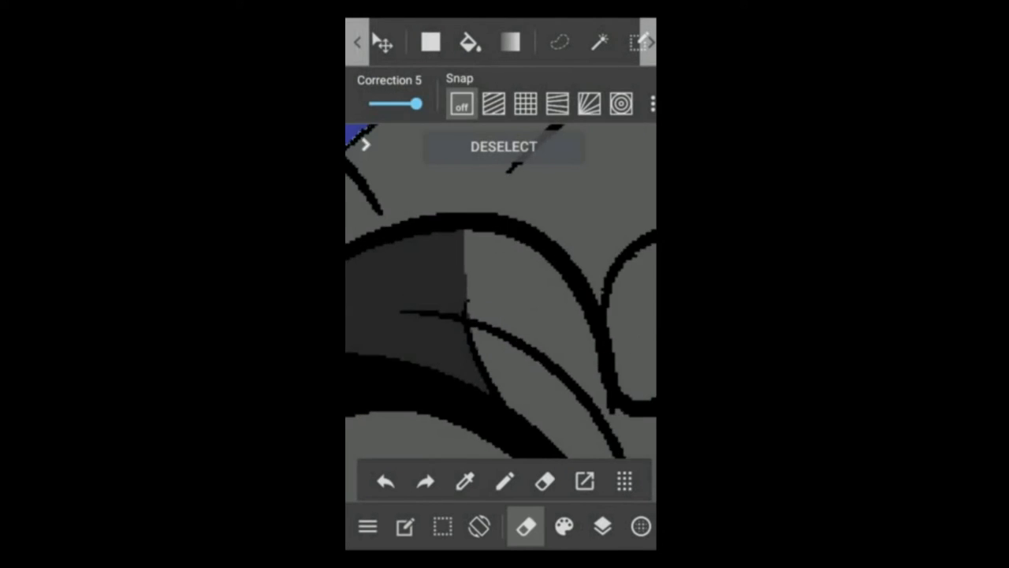
pyautogui.click(470, 42)
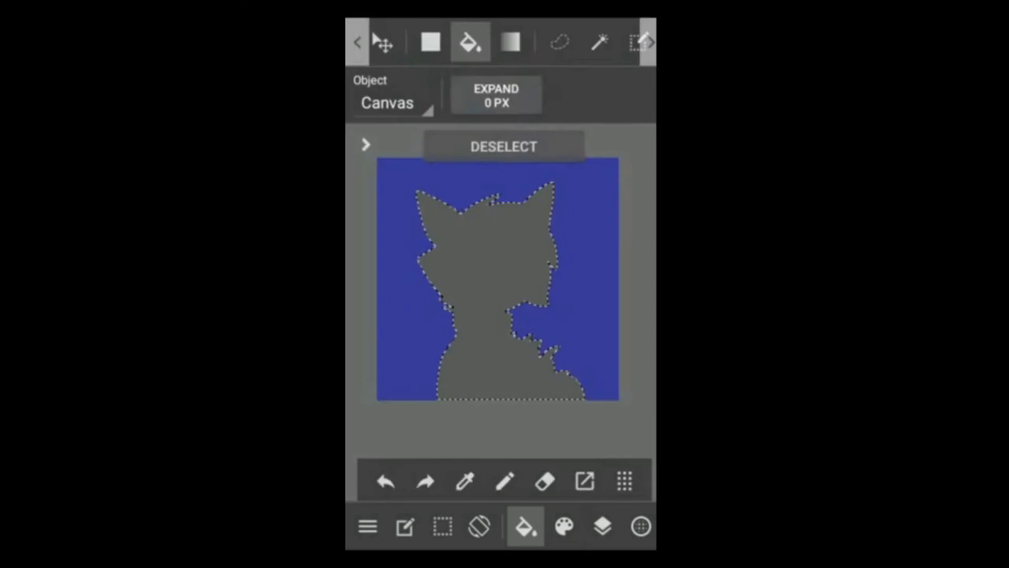
pyautogui.click(601, 527)
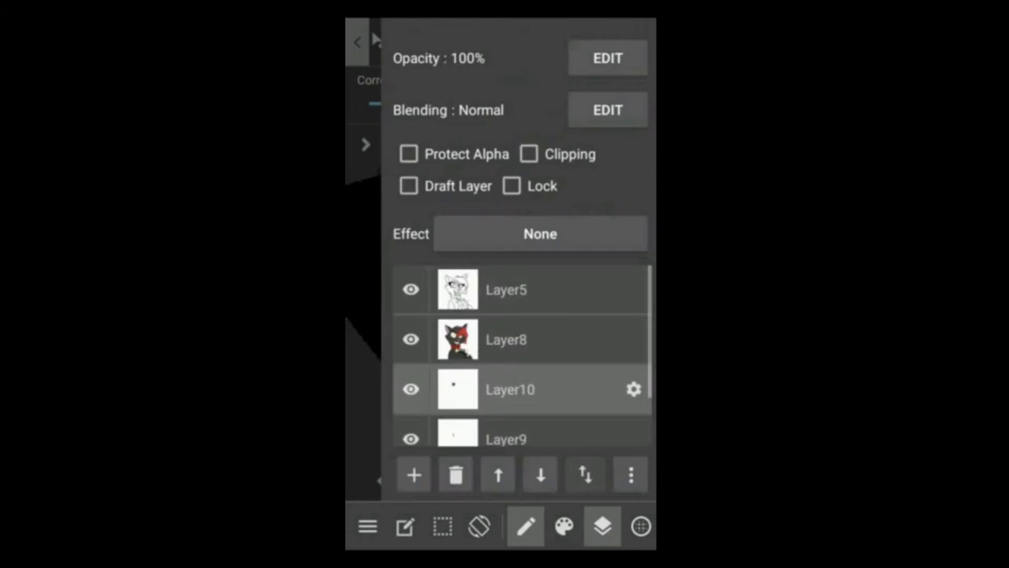
# - Shade the inner ear with Cloud 2 at 60% opacity and paint red head markings
pyautogui.click(563, 526)
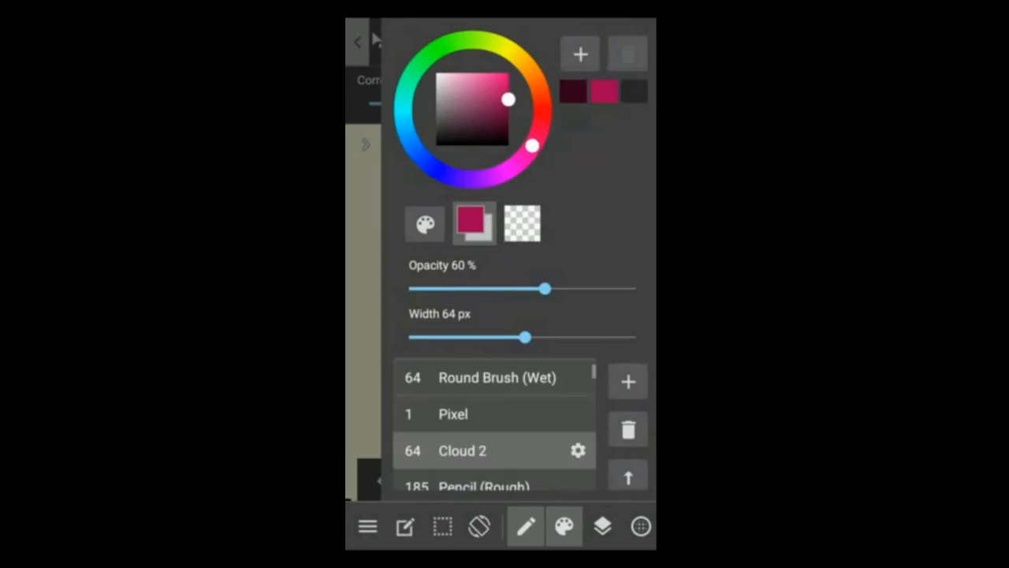
pyautogui.click(454, 414)
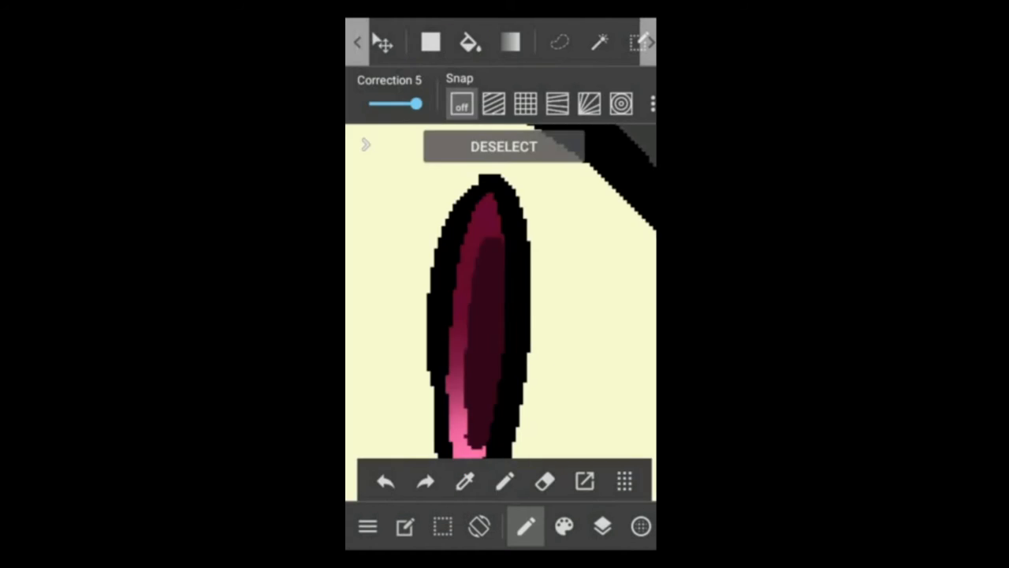
pyautogui.click(601, 525)
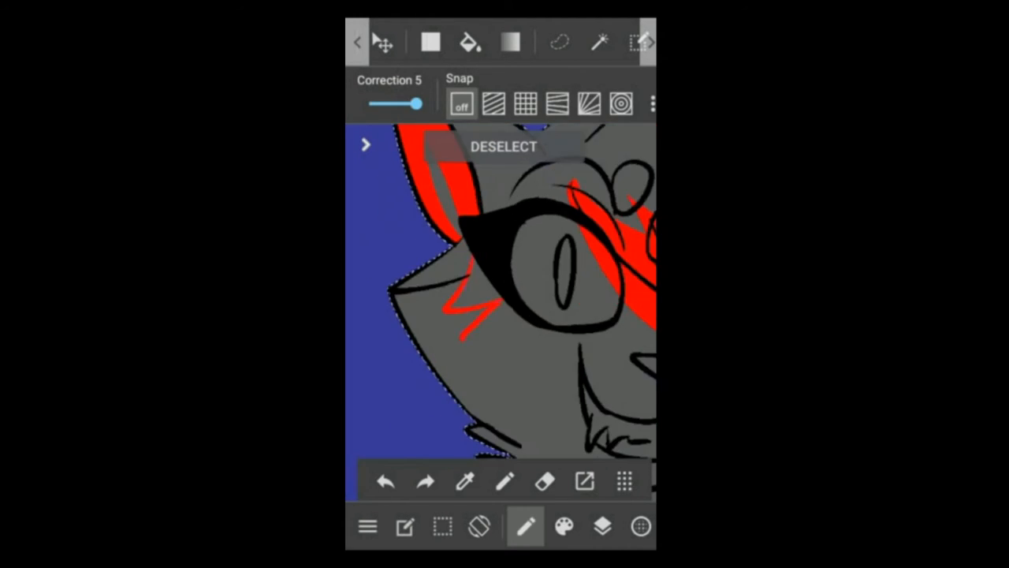
# - Add more red streaks and black fur-spike strokes to the head, then reach the layer filters
pyautogui.click(470, 42)
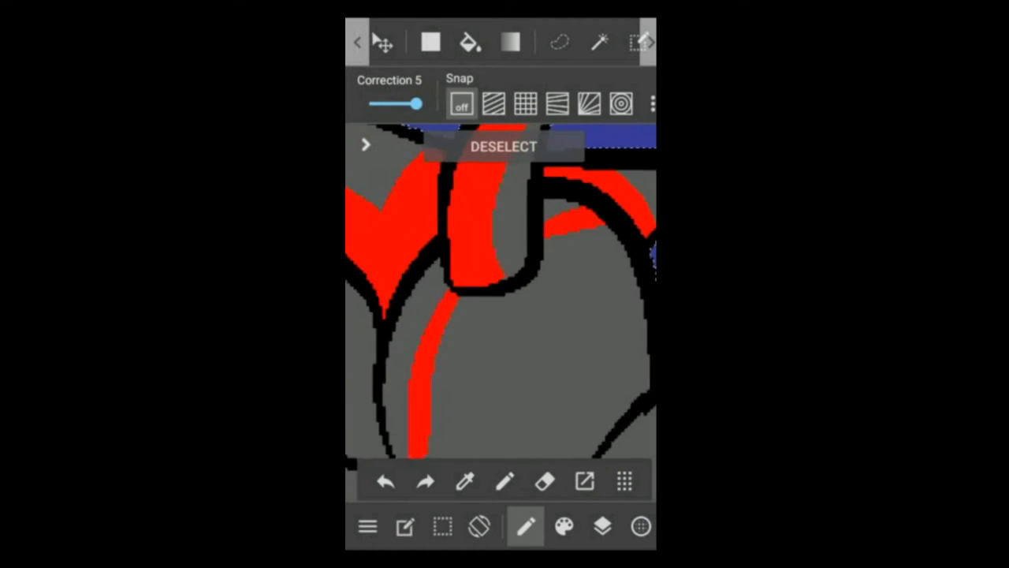
pyautogui.click(469, 42)
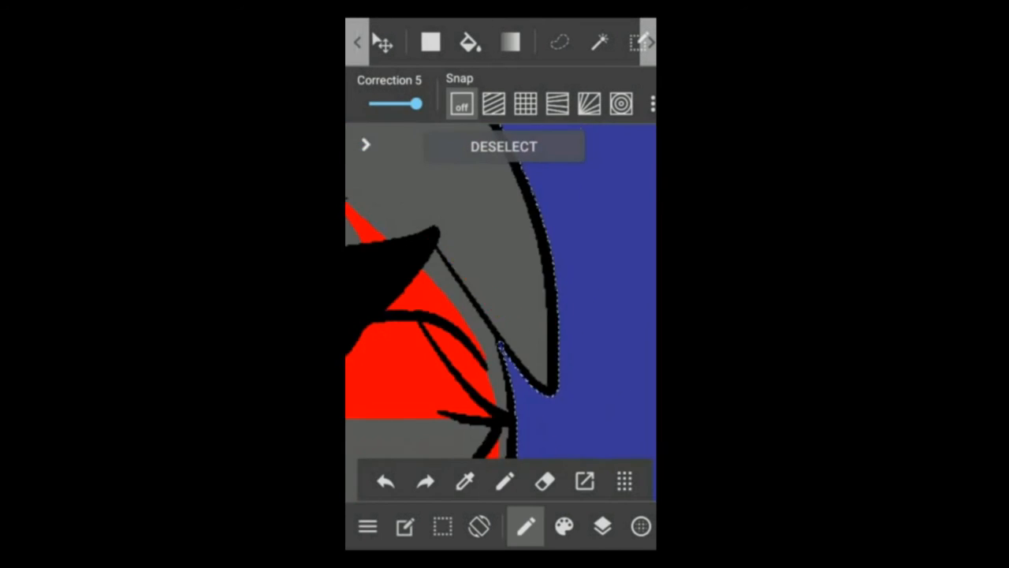
pyautogui.click(602, 526)
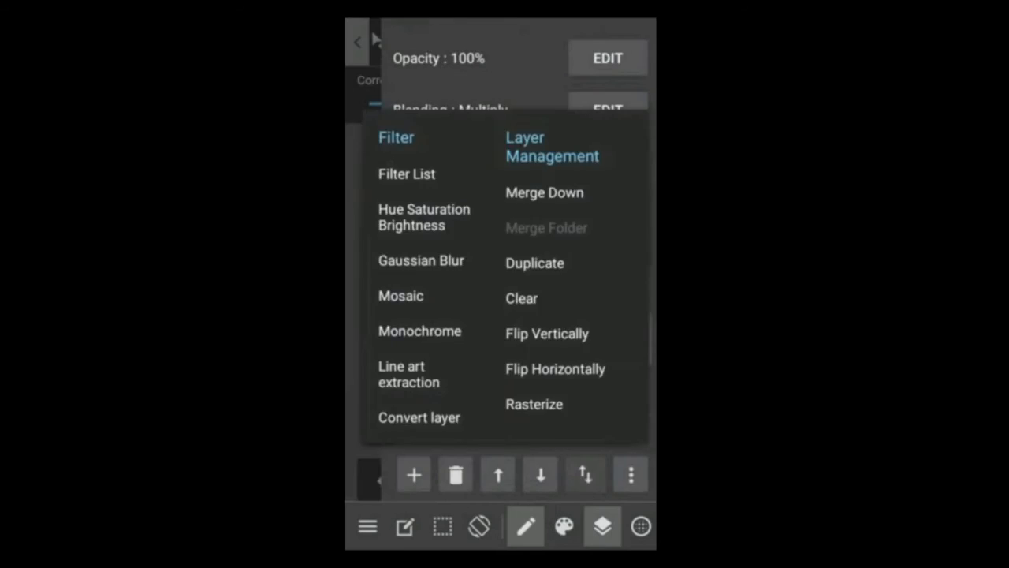
# - Recolour the shading dark red via Hue Saturation Brightness and draw two red curves
pyautogui.click(425, 216)
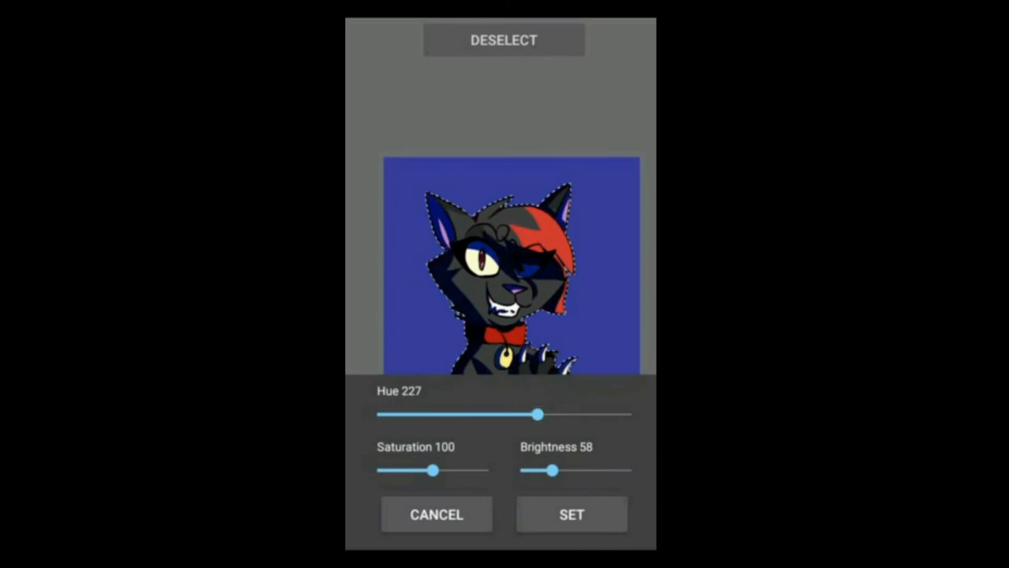
pyautogui.click(571, 514)
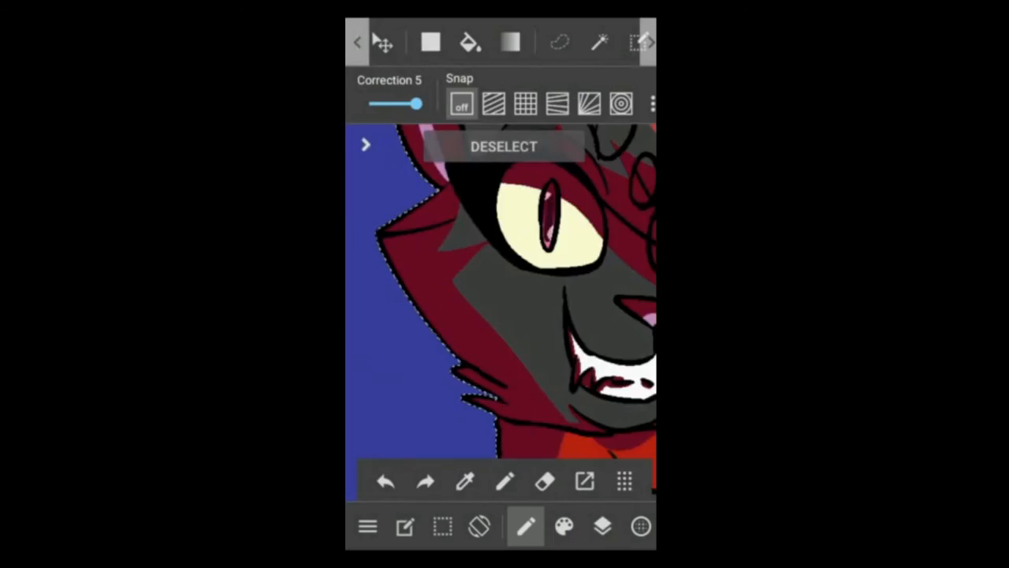
pyautogui.click(385, 481)
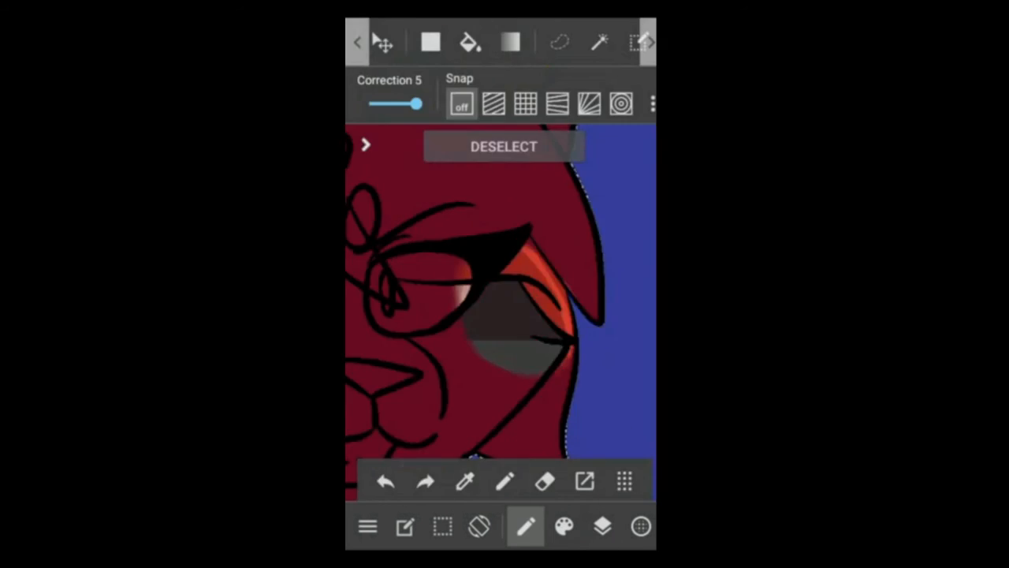
pyautogui.click(564, 527)
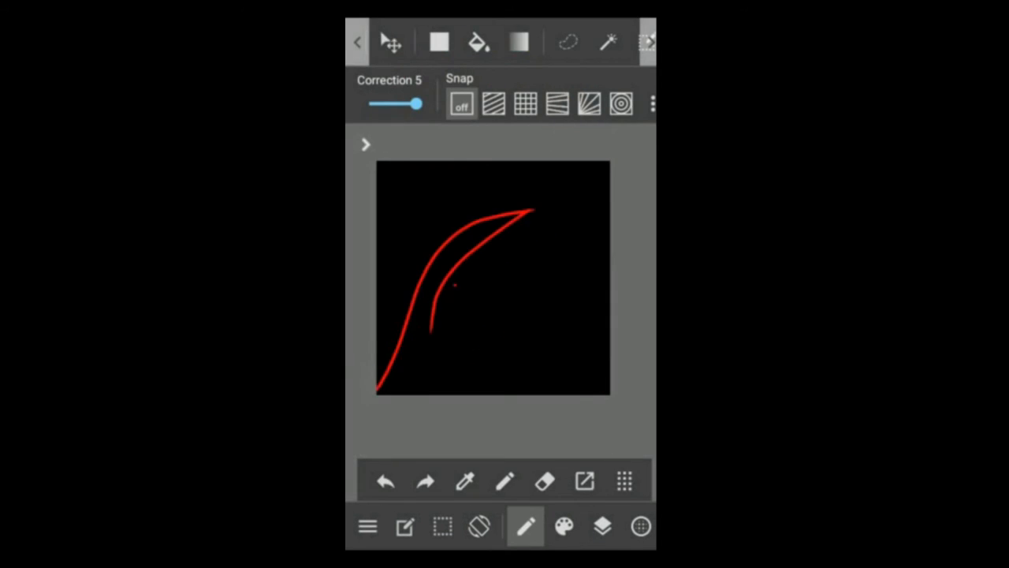
# - Shade the paws with a grainy brush on a clipping layer and add dark red spots
pyautogui.click(564, 526)
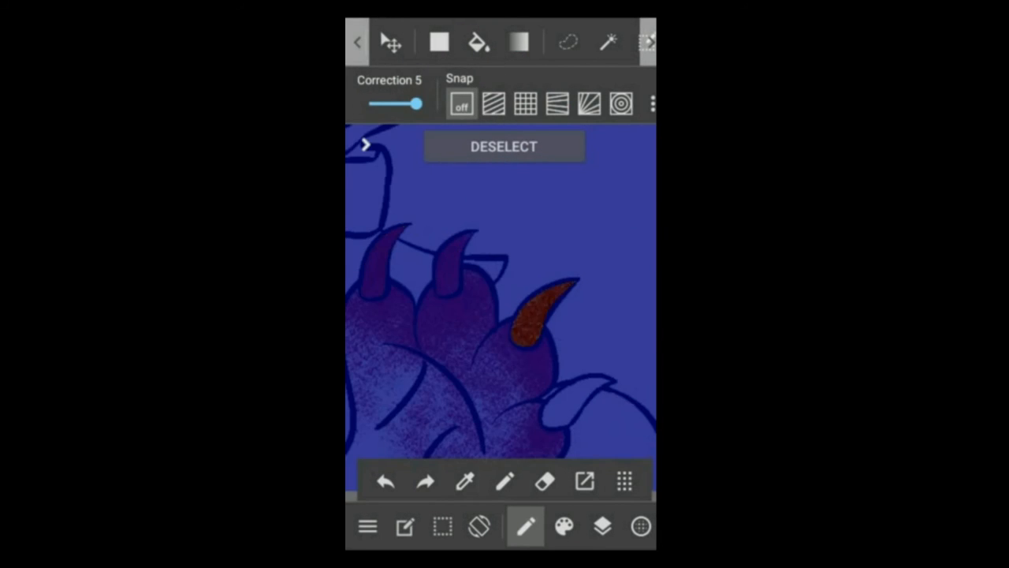
pyautogui.click(563, 526)
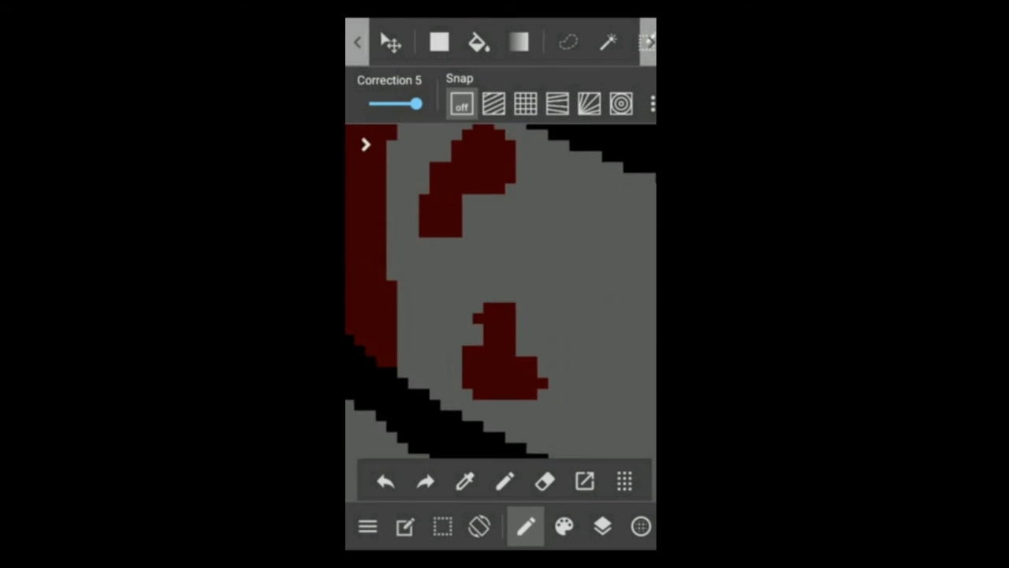
# - Paint dark red curved streaks and red spray-brush spatter on the grey background layer
pyautogui.click(603, 526)
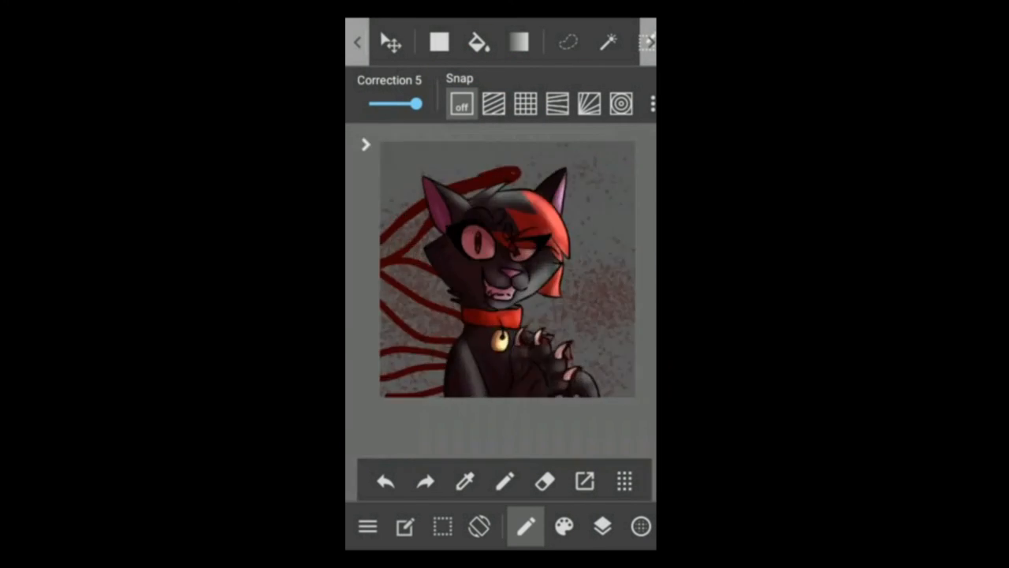
# - Lower the shading layer to 45% opacity and add Layer13 with Add blending at 27%
pyautogui.click(563, 526)
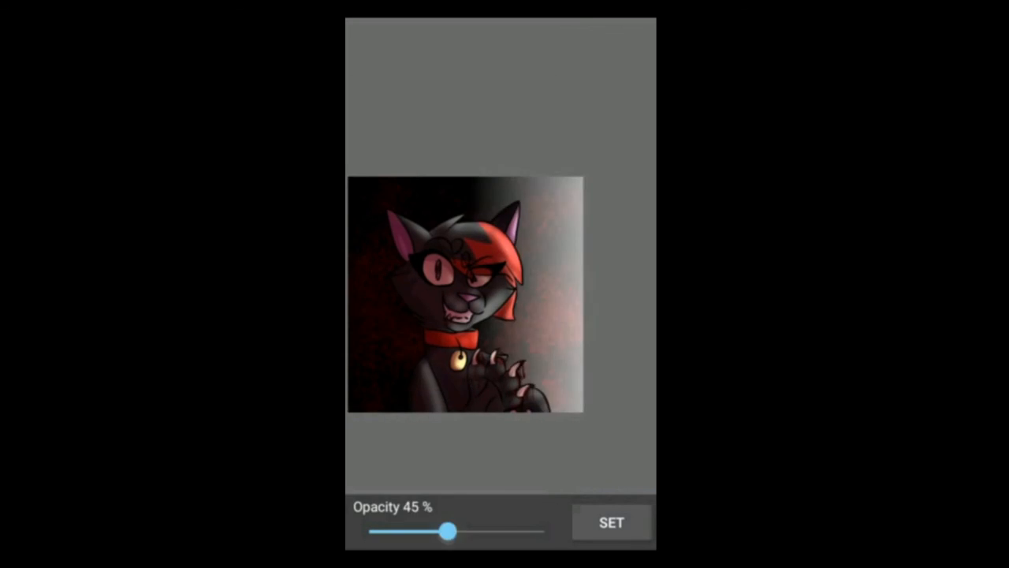
pyautogui.click(610, 522)
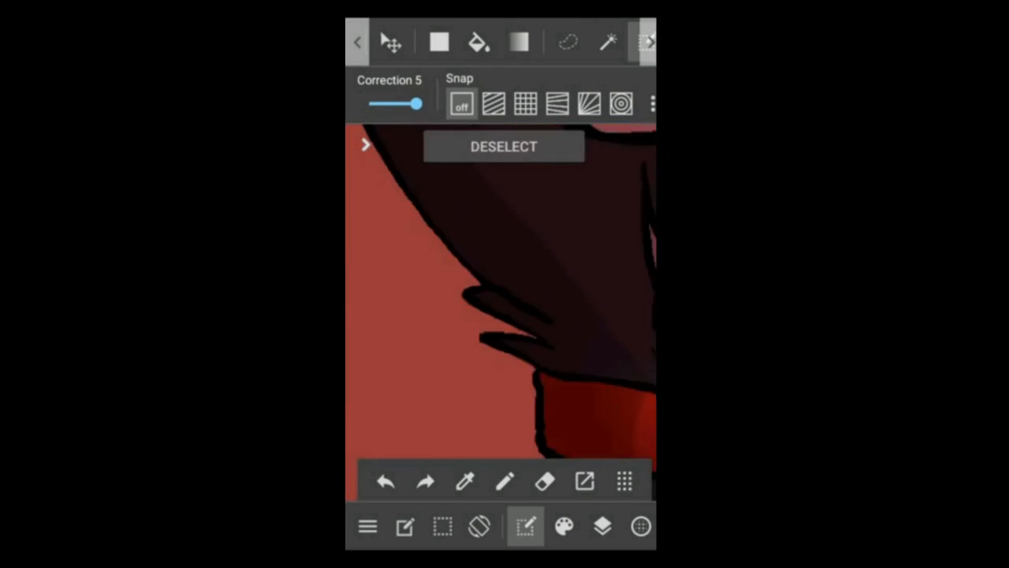
pyautogui.click(602, 526)
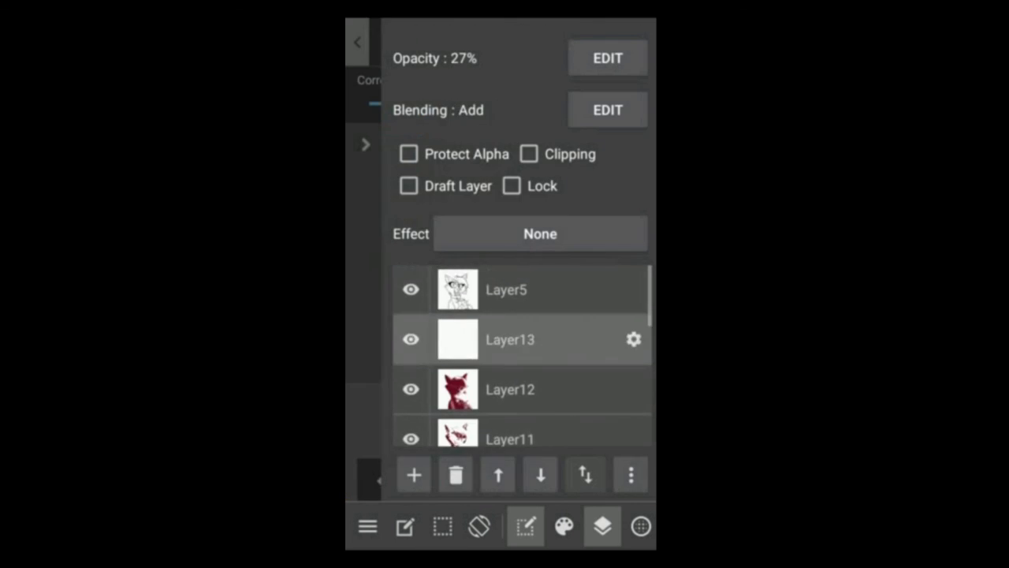